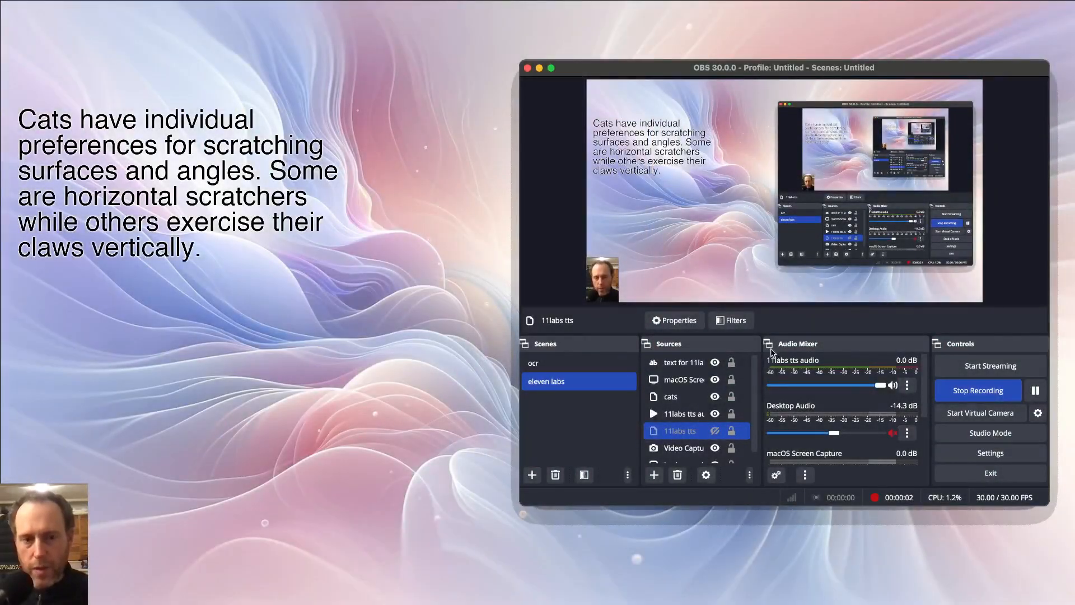
mouse_move(804, 359)
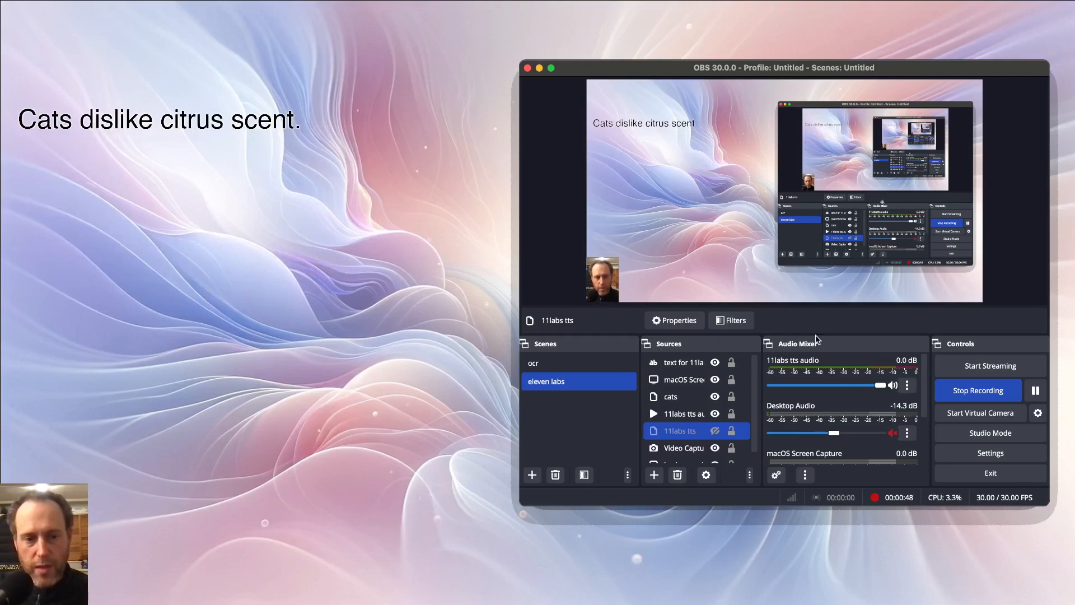
- Show the 11labs tts source's data-source request with its POST headers and JSON body
left_click(685, 362)
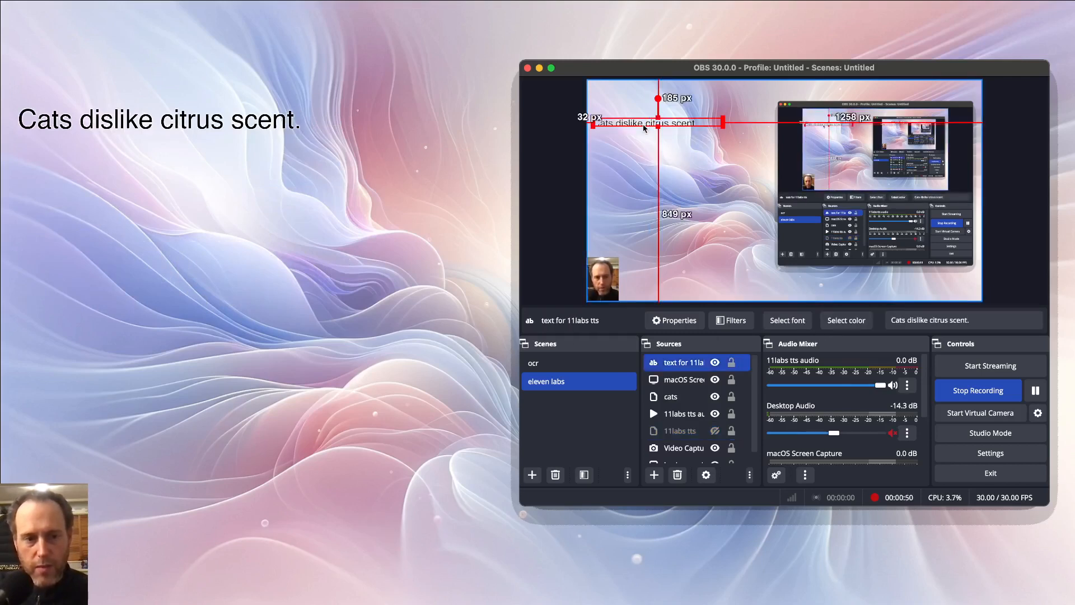
left_click(670, 397)
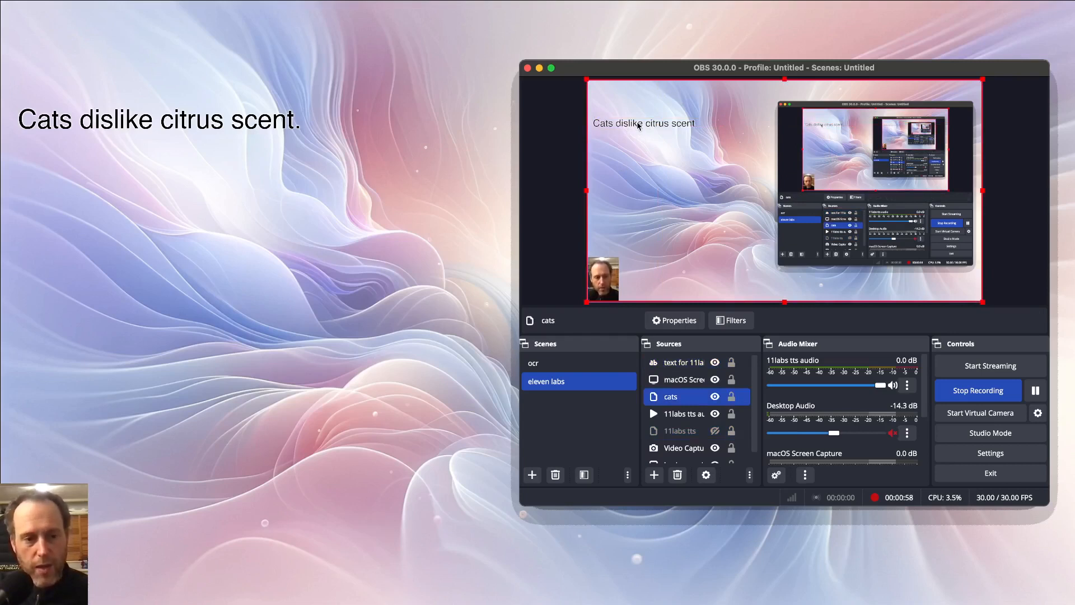
left_click(679, 430)
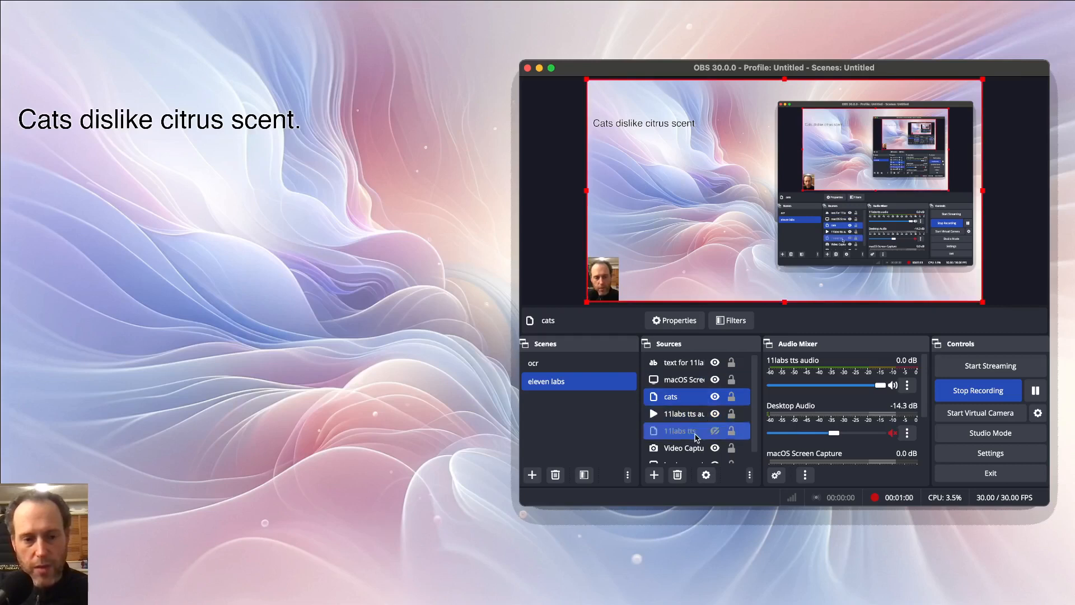
left_click(678, 429)
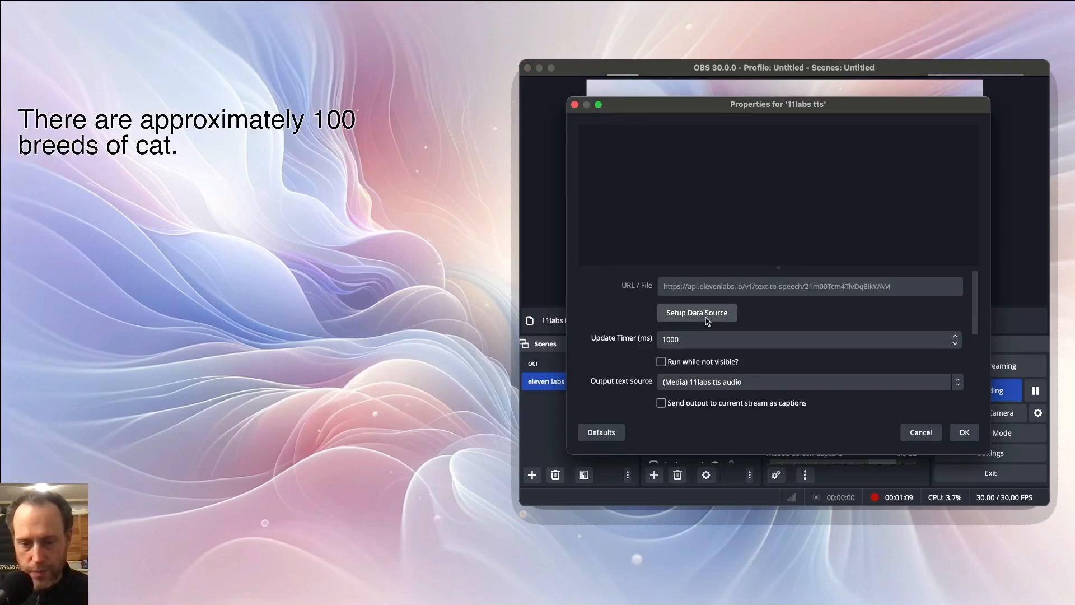
left_click(696, 313)
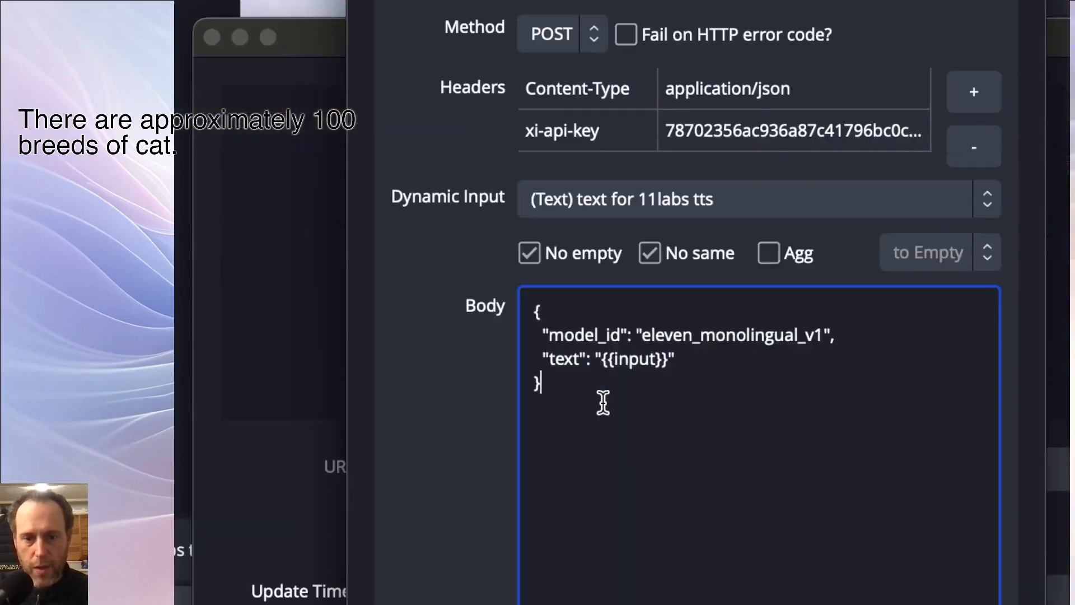
mouse_move(585, 393)
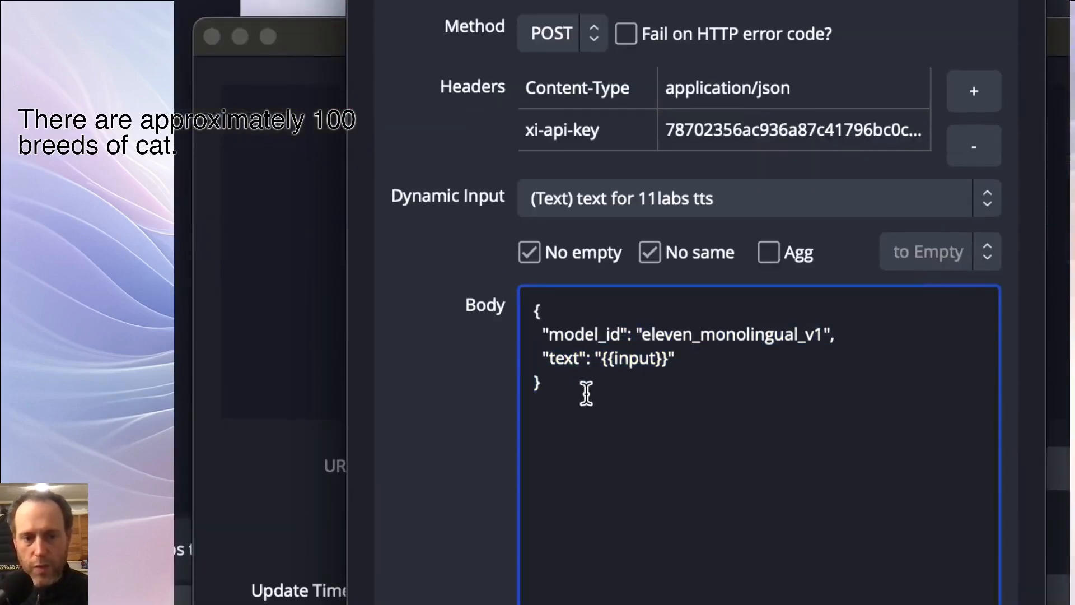
double_click(632, 358)
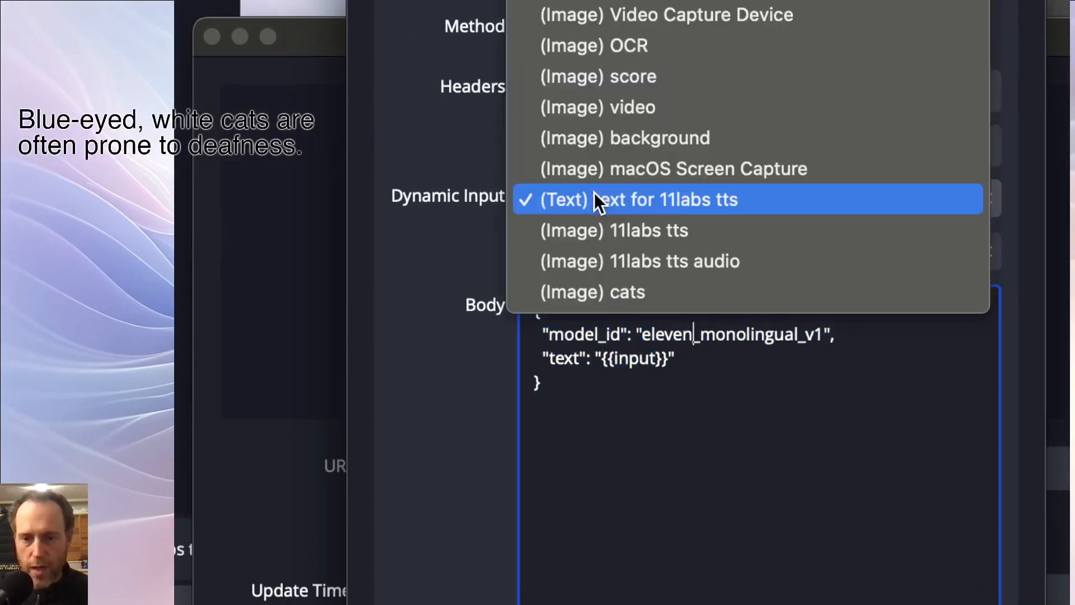
left_click(662, 199)
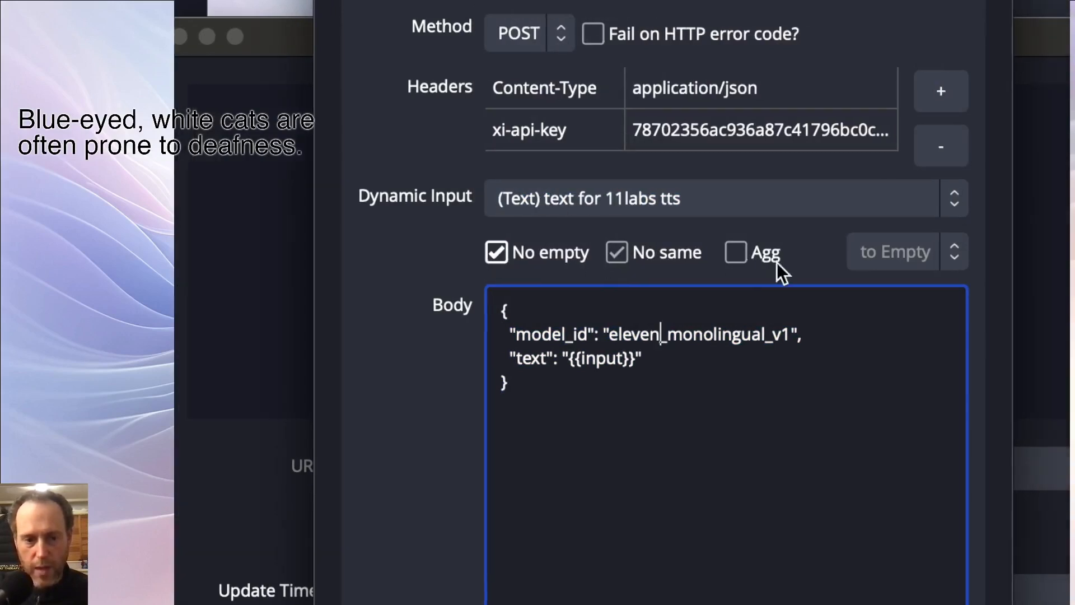
scroll("down", 3)
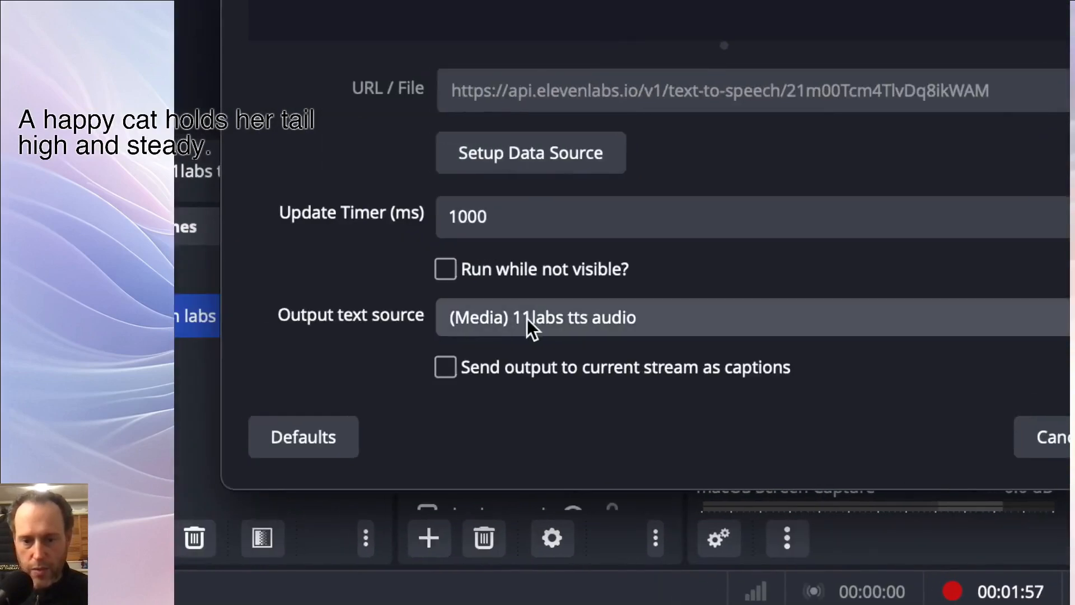
- Reveal the output source choices, currently set to (Media) 11labs tts audio
left_click(542, 317)
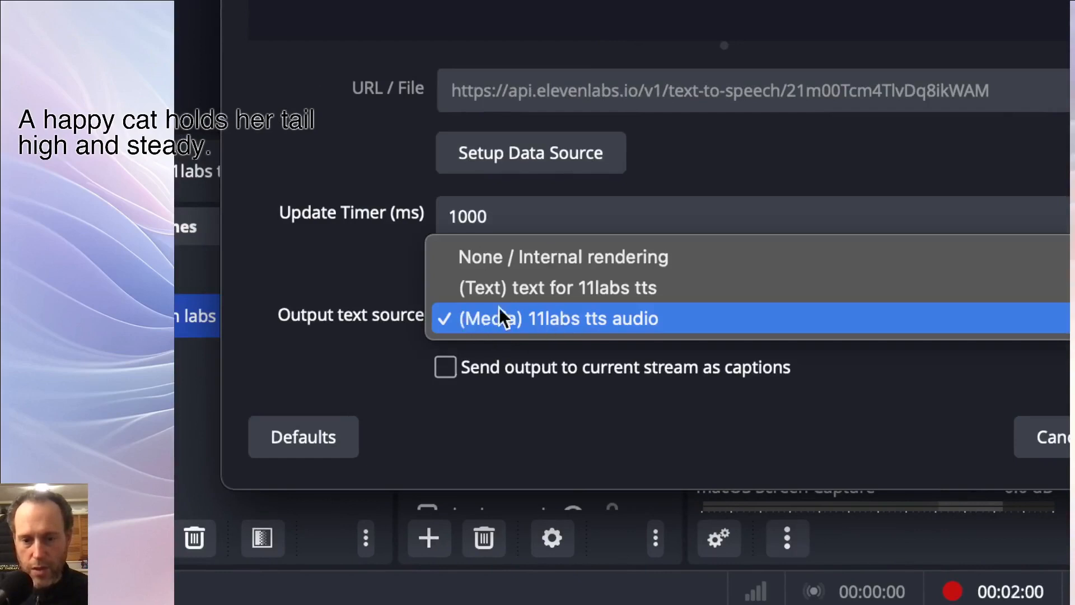